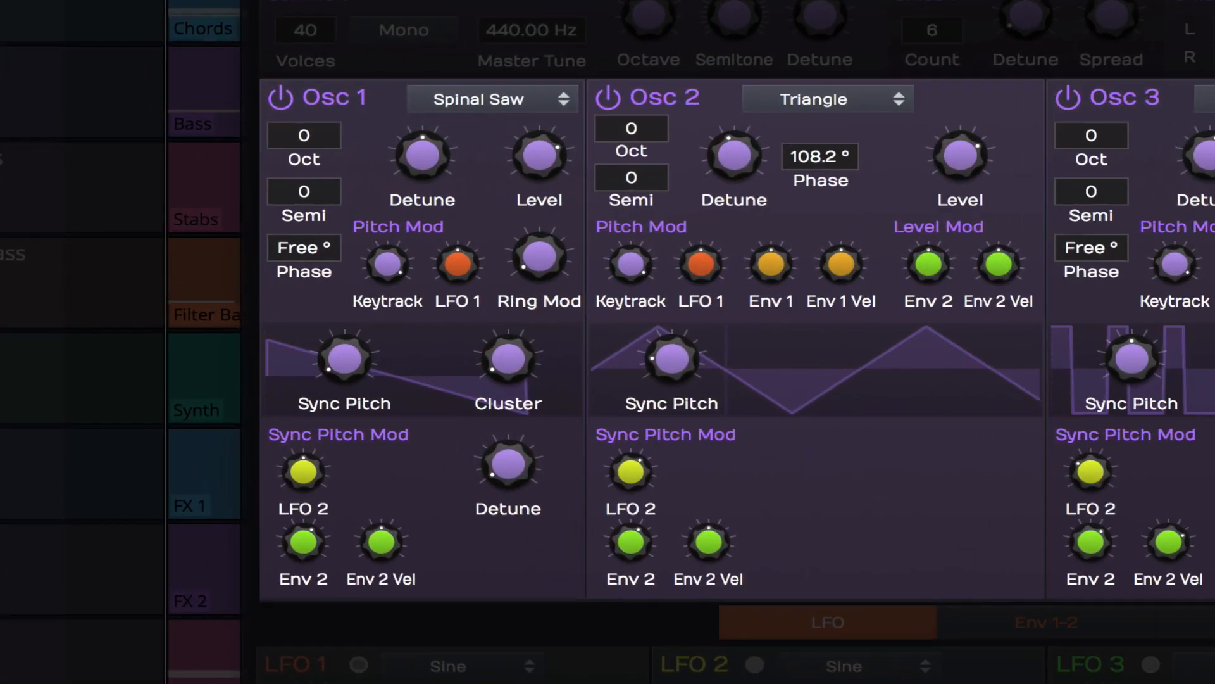
Close the synth preview and switch to the Subtractive UI Edit 1 tab with its empty Subtractive track.
{"action": "left_click", "coordinate": [628, 109]}
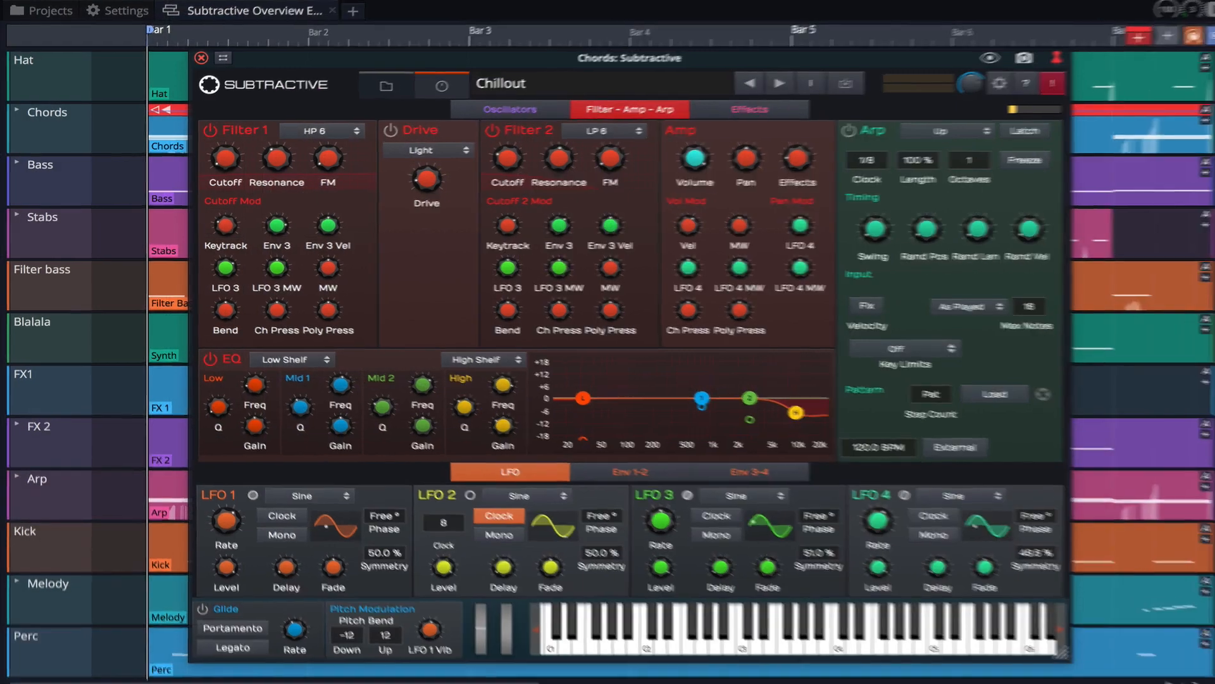
{"action": "left_click", "coordinate": [322, 130]}
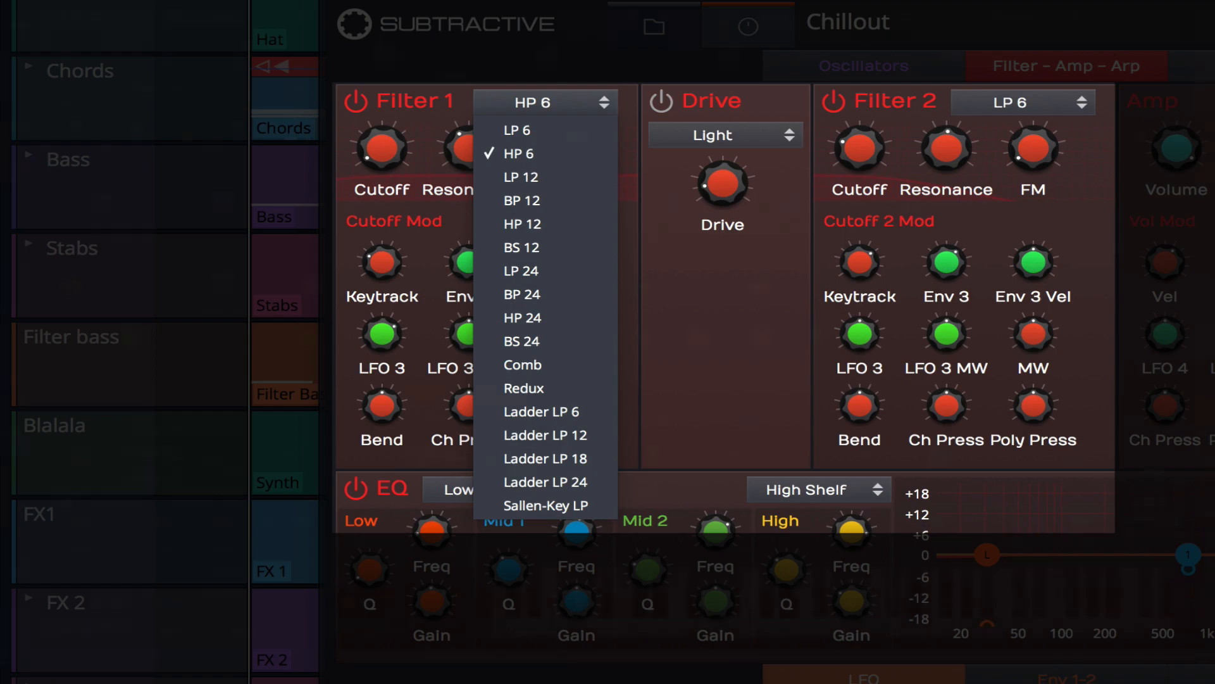
{"action": "left_click", "coordinate": [863, 66]}
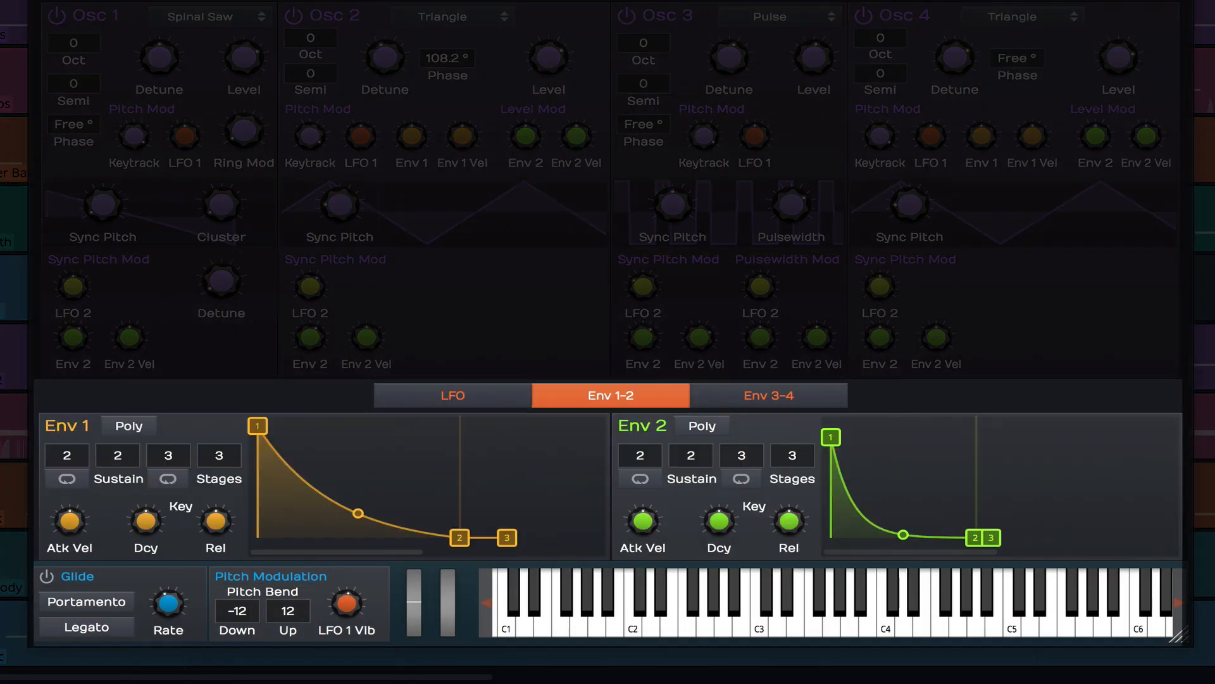
{"action": "left_click", "coordinate": [767, 394]}
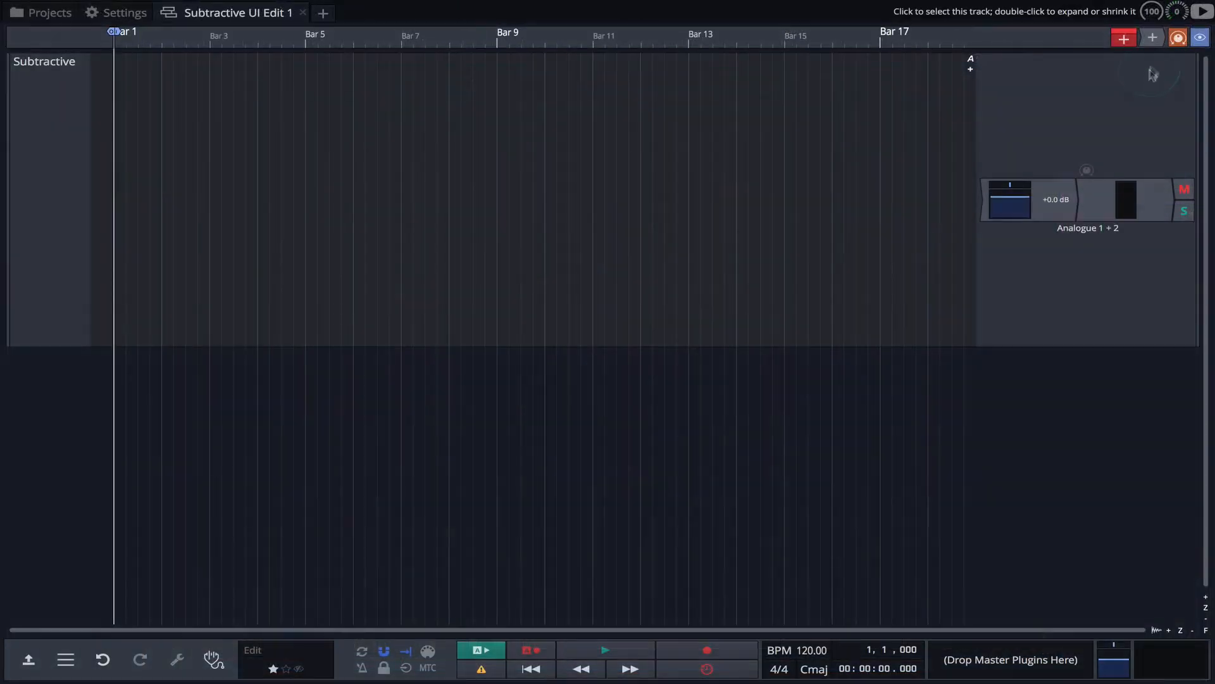
Add the Subtractive synth from Waveform Plugins to the track's plugin slot.
{"action": "left_click", "coordinate": [981, 209]}
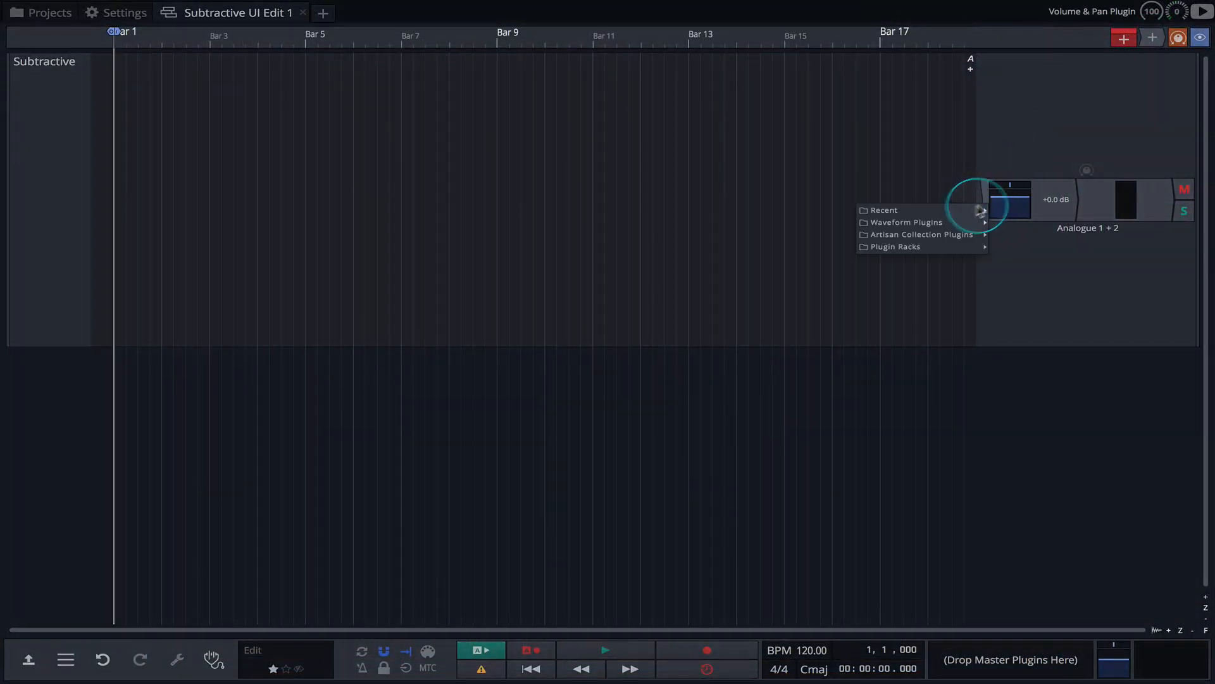
{"action": "left_click", "coordinate": [1041, 506]}
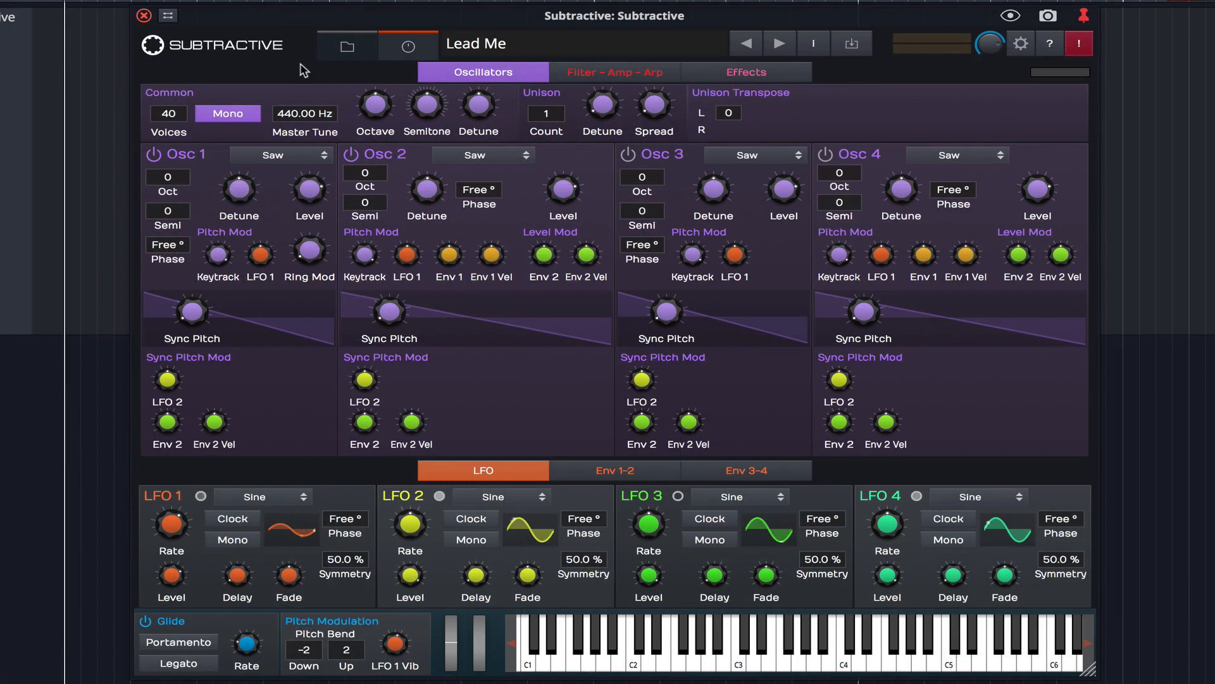
{"action": "mouse_move", "coordinate": [353, 46]}
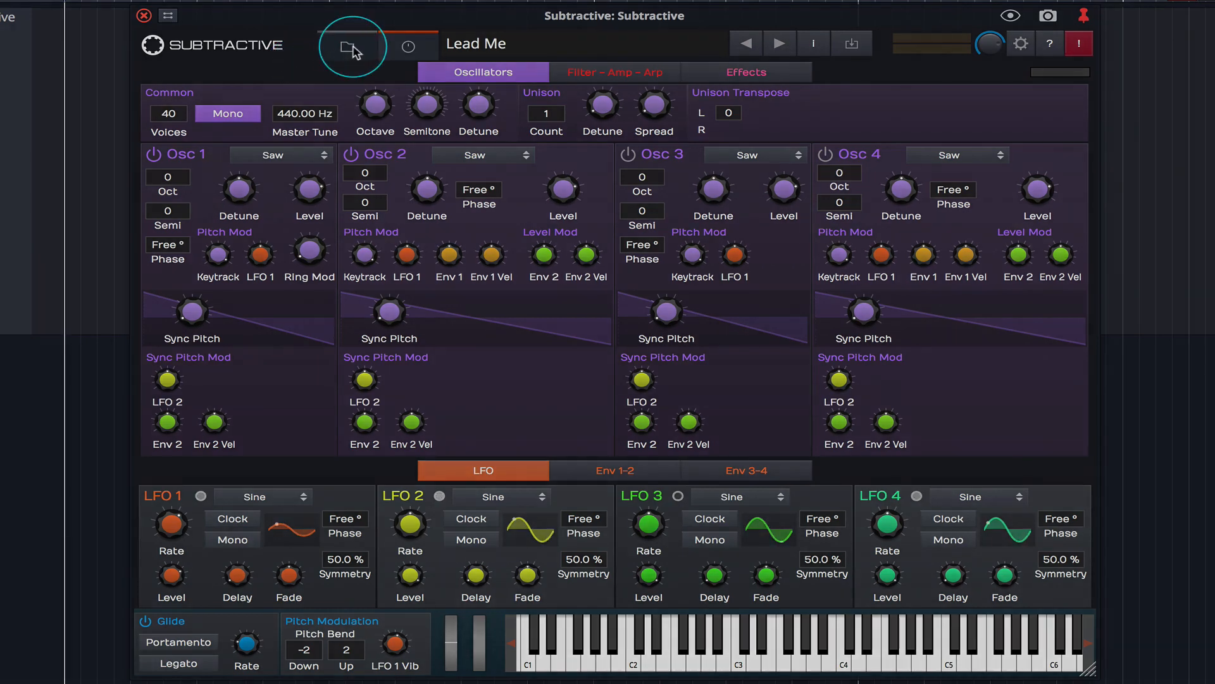
{"action": "left_click", "coordinate": [352, 46]}
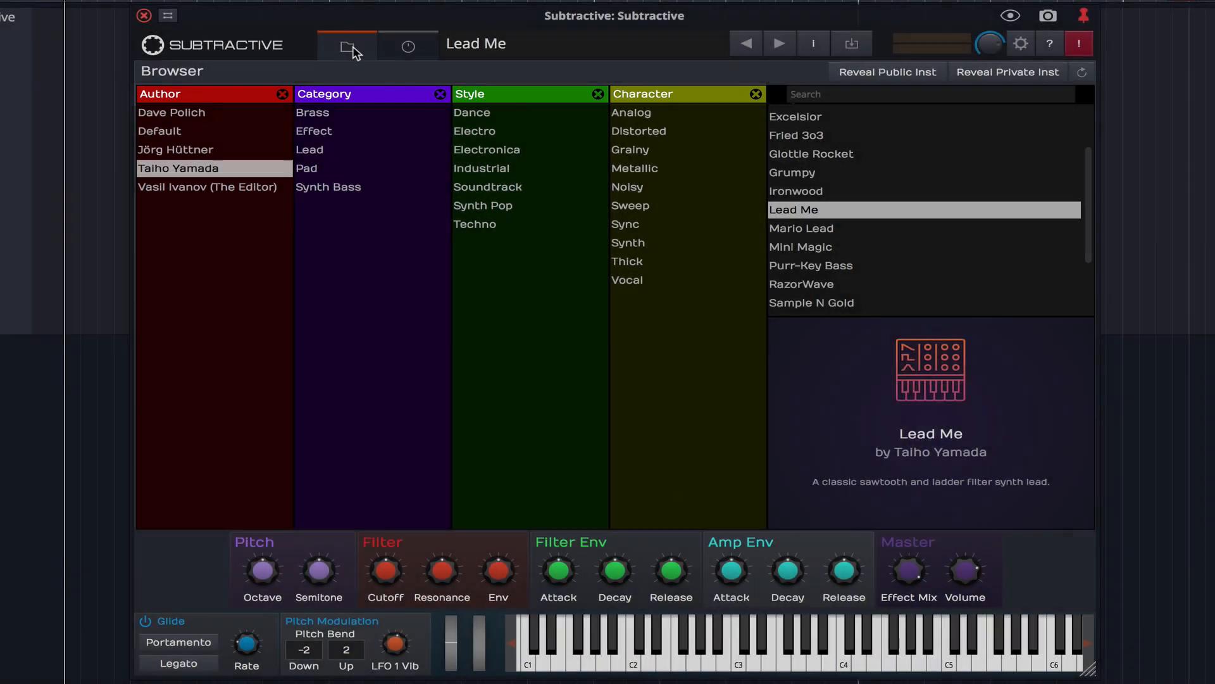
{"action": "left_click", "coordinate": [407, 45]}
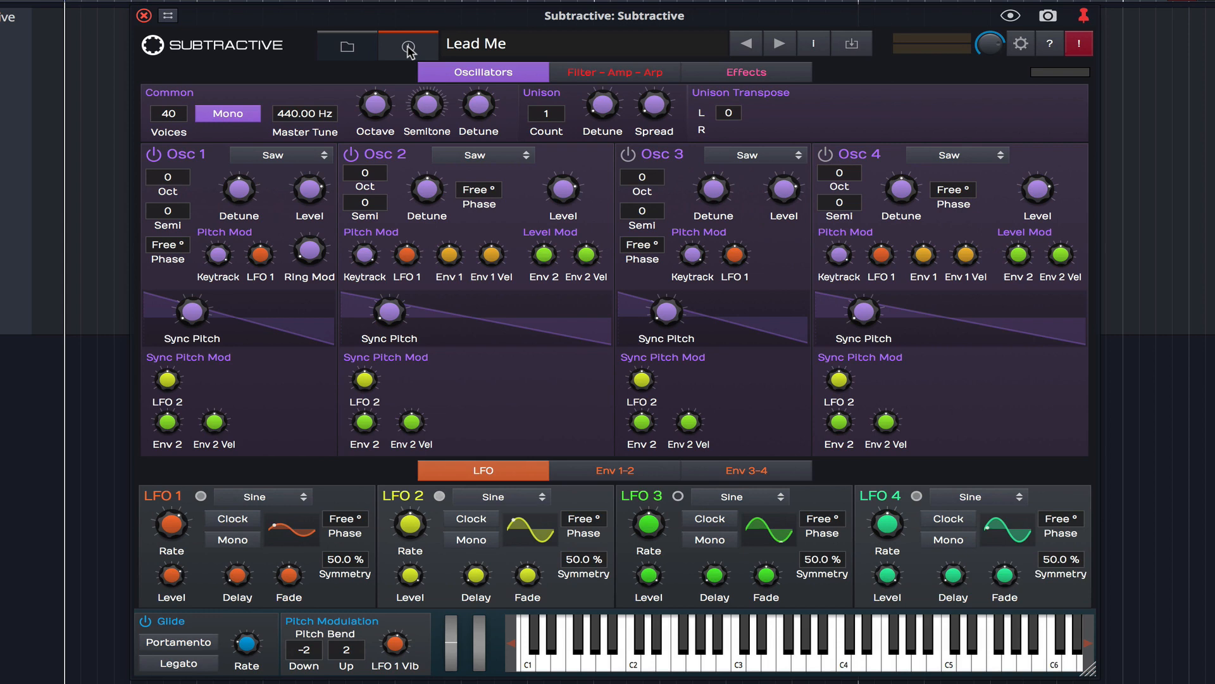
{"action": "left_click", "coordinate": [408, 45]}
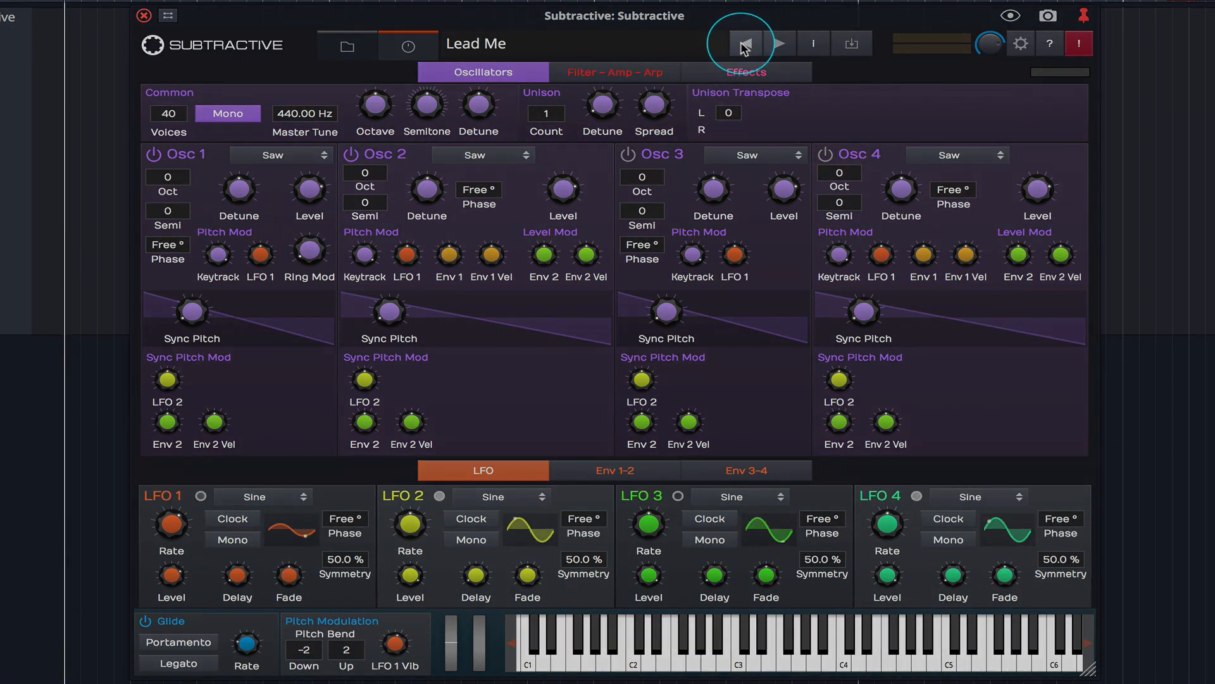
{"action": "mouse_move", "coordinate": [780, 44]}
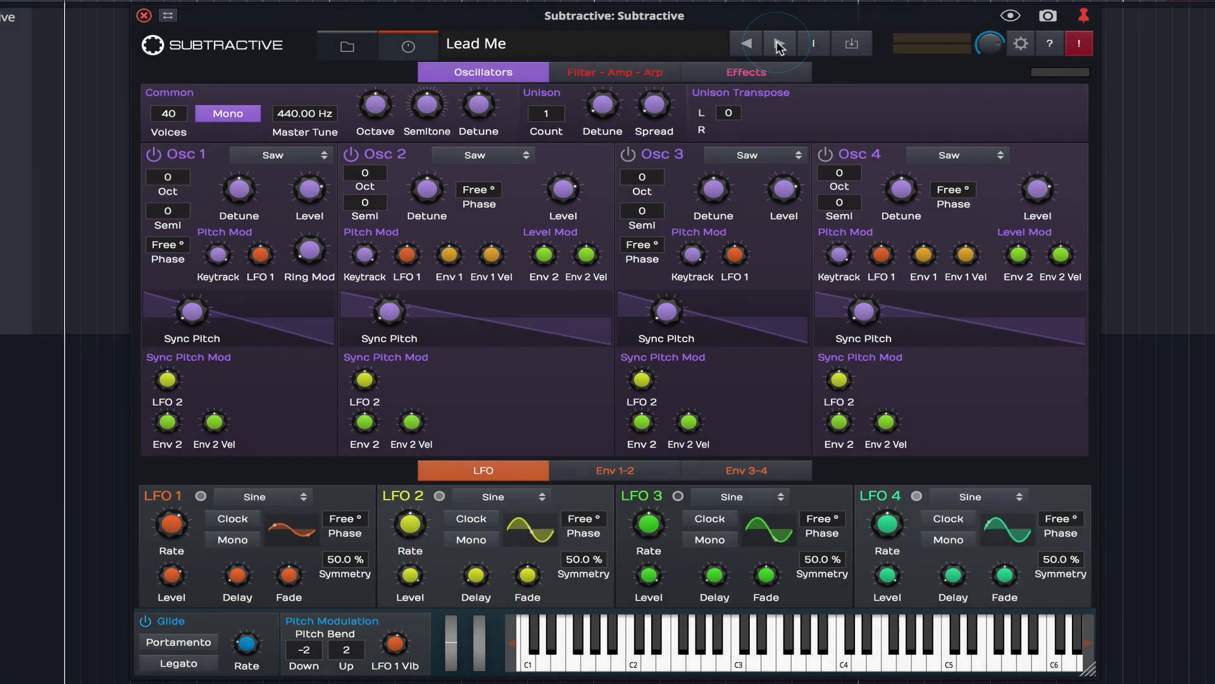
{"action": "left_click", "coordinate": [813, 43]}
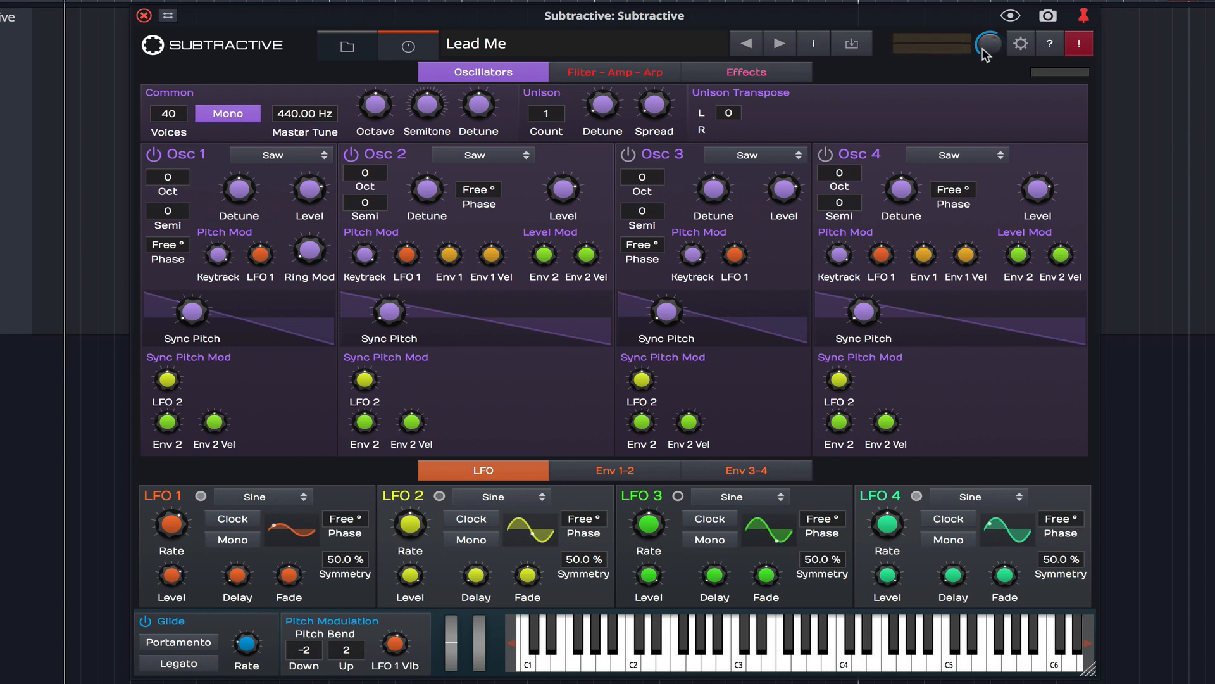
{"action": "mouse_move", "coordinate": [1007, 53]}
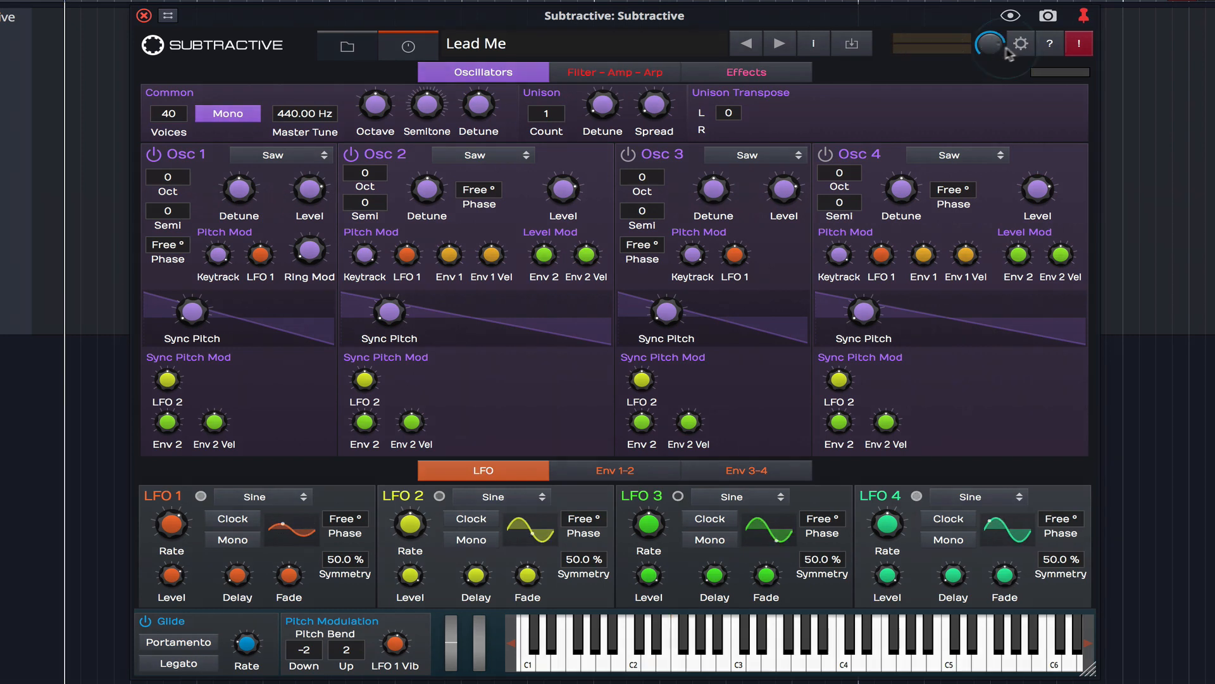
{"action": "left_click", "coordinate": [1019, 43]}
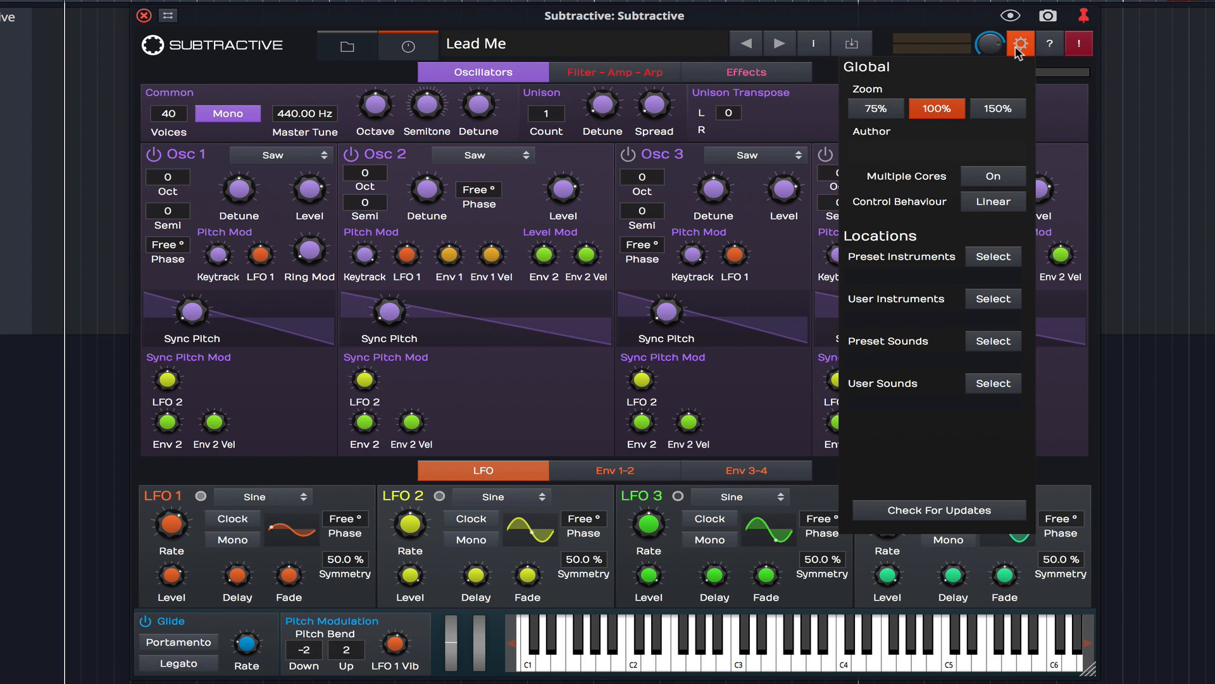
{"action": "left_click", "coordinate": [1020, 44]}
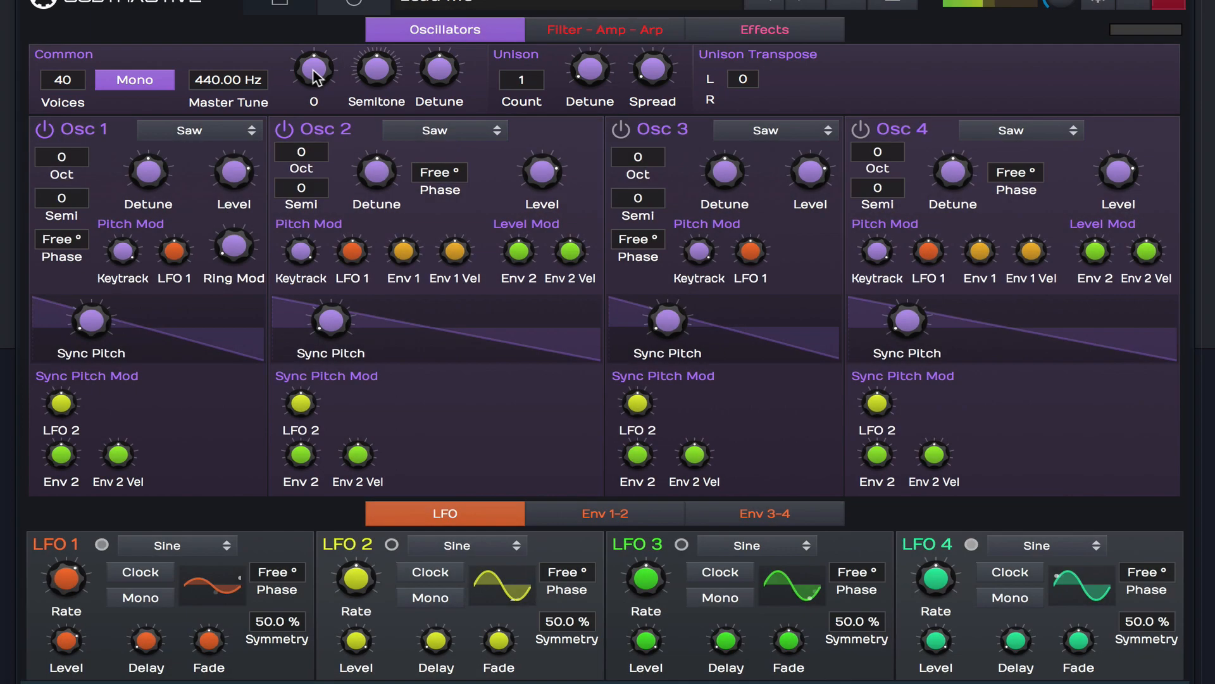
Set Osc 1's waveform to Pulse and Osc 2's waveform to Spinal Saw.
{"action": "left_click_drag", "start_coordinate": [312, 68], "coordinate": [312, 104]}
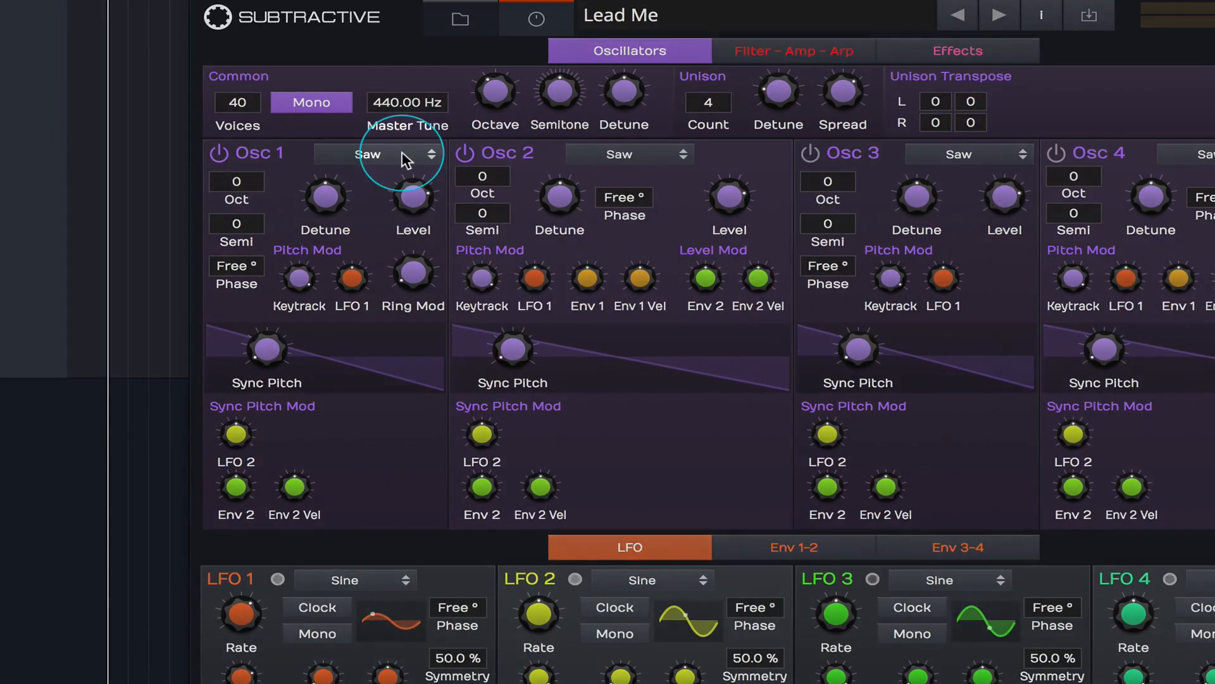
{"action": "left_click", "coordinate": [378, 153]}
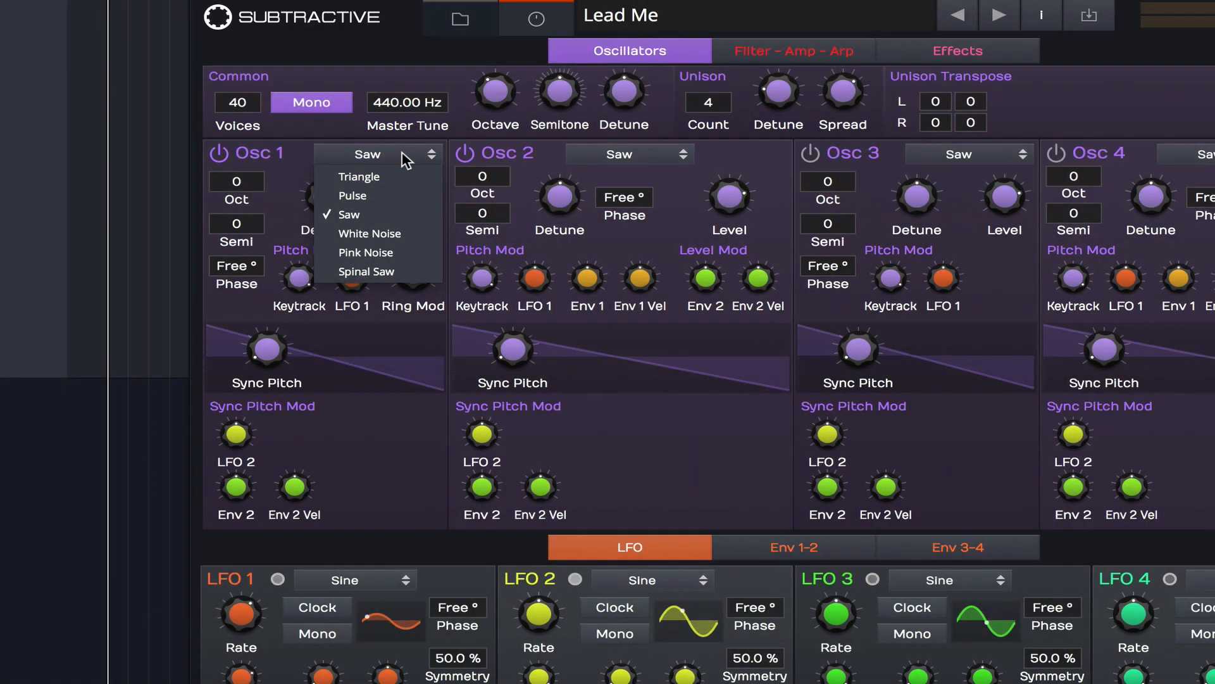
{"action": "left_click", "coordinate": [352, 195]}
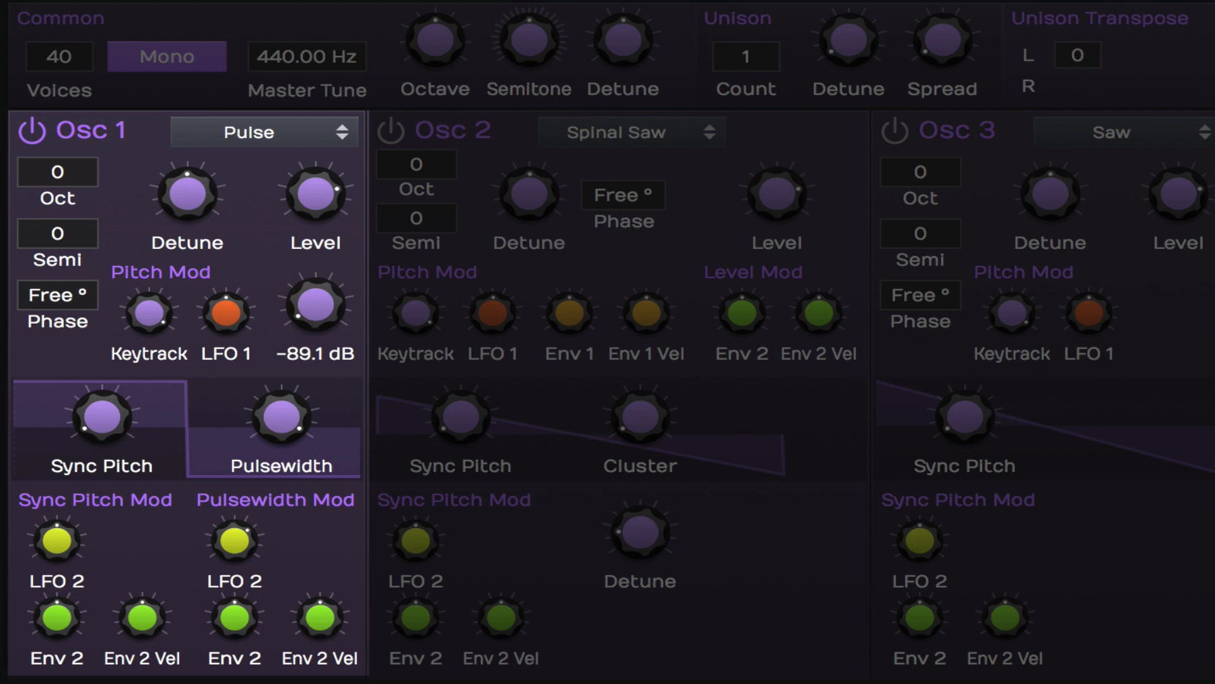
{"action": "left_click", "coordinate": [457, 130]}
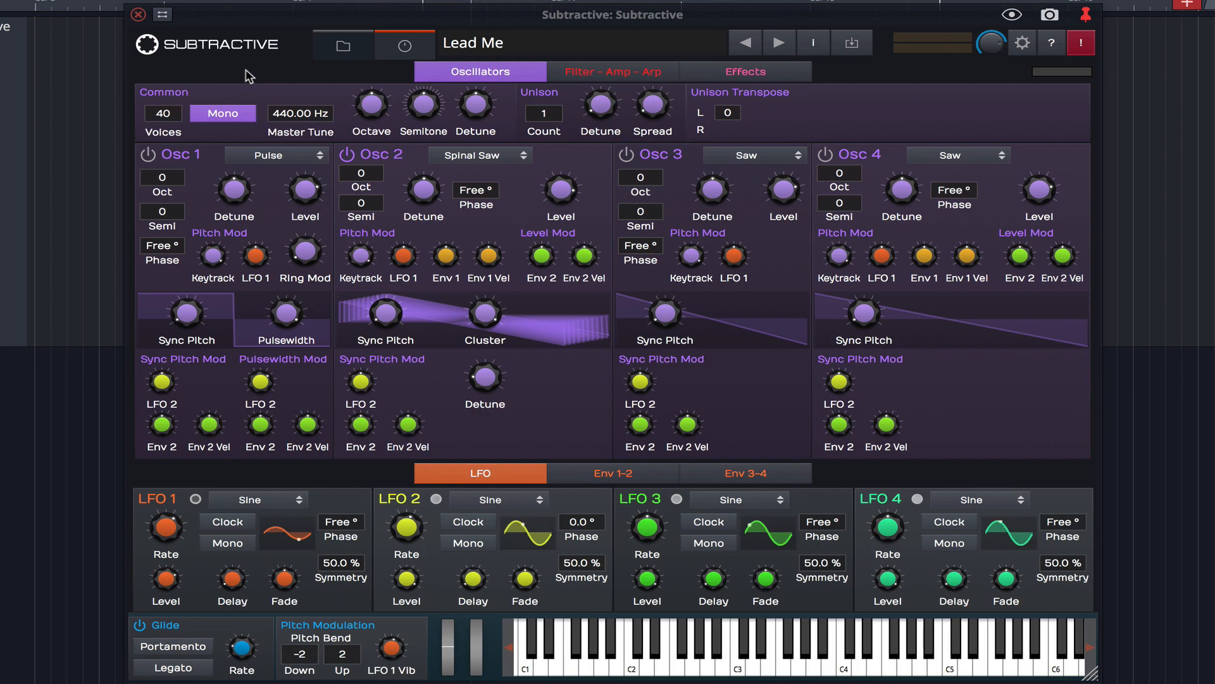
{"action": "left_click", "coordinate": [304, 252]}
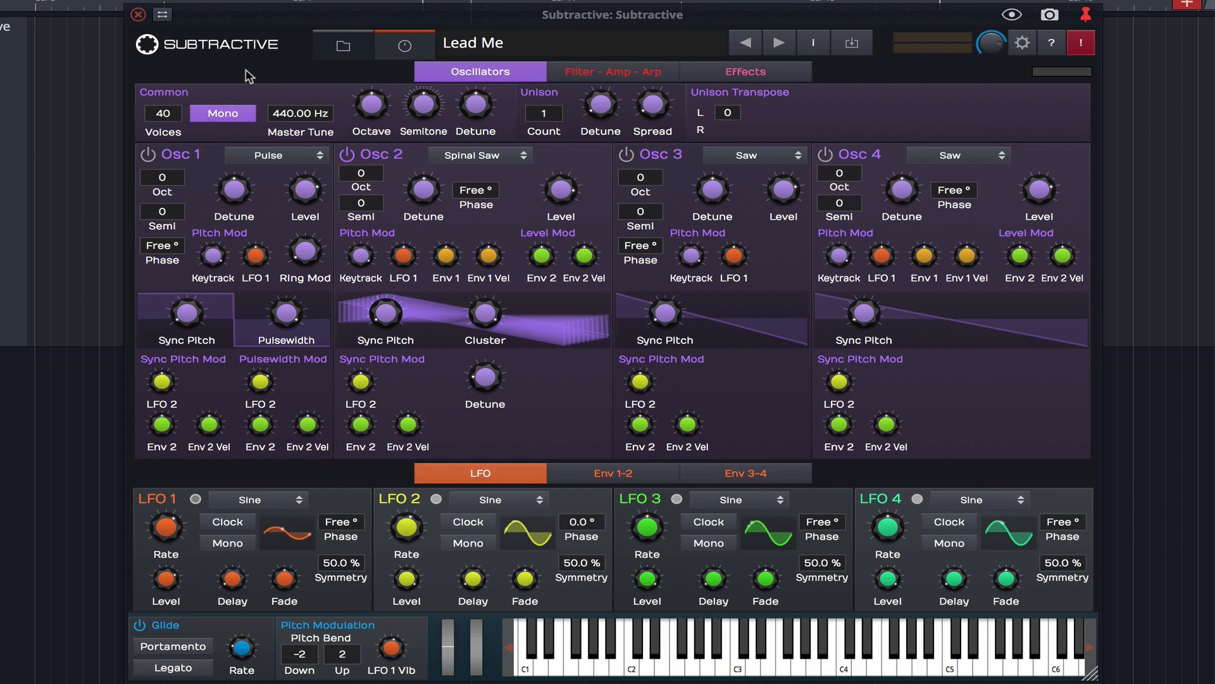
{"action": "mouse_move", "coordinate": [600, 72]}
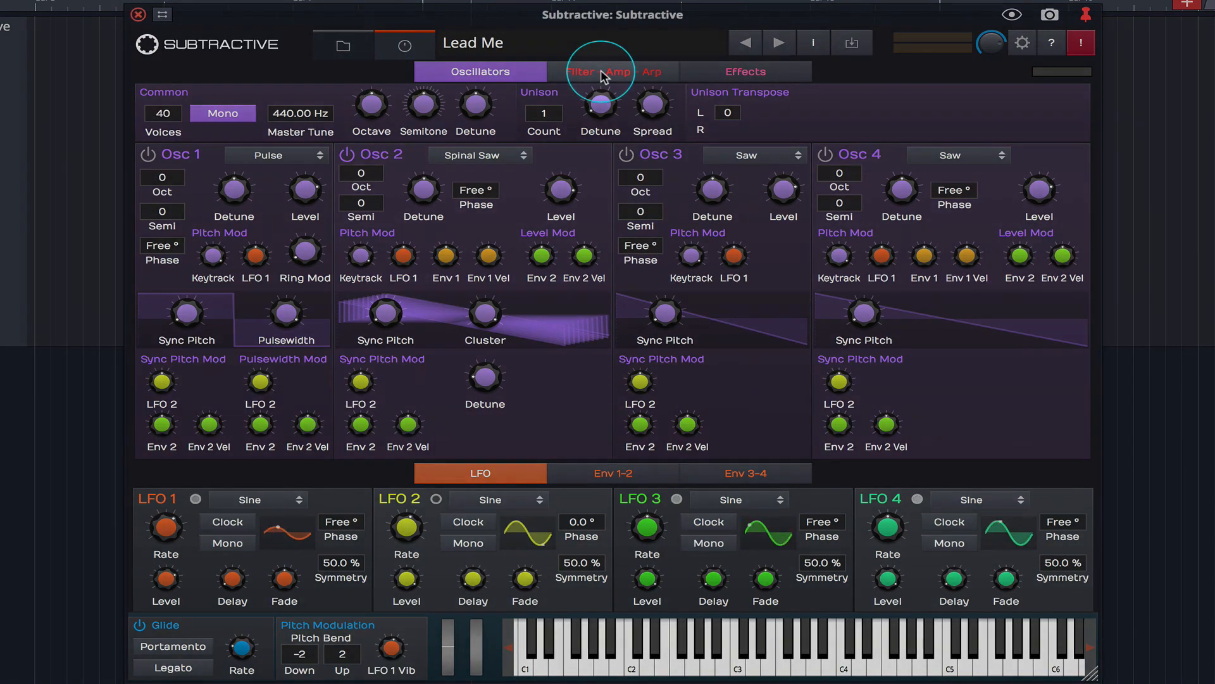
On the filter, amp and arp page, keep drive type Light, nudge Drive, then show Effects.
{"action": "left_click", "coordinate": [612, 71]}
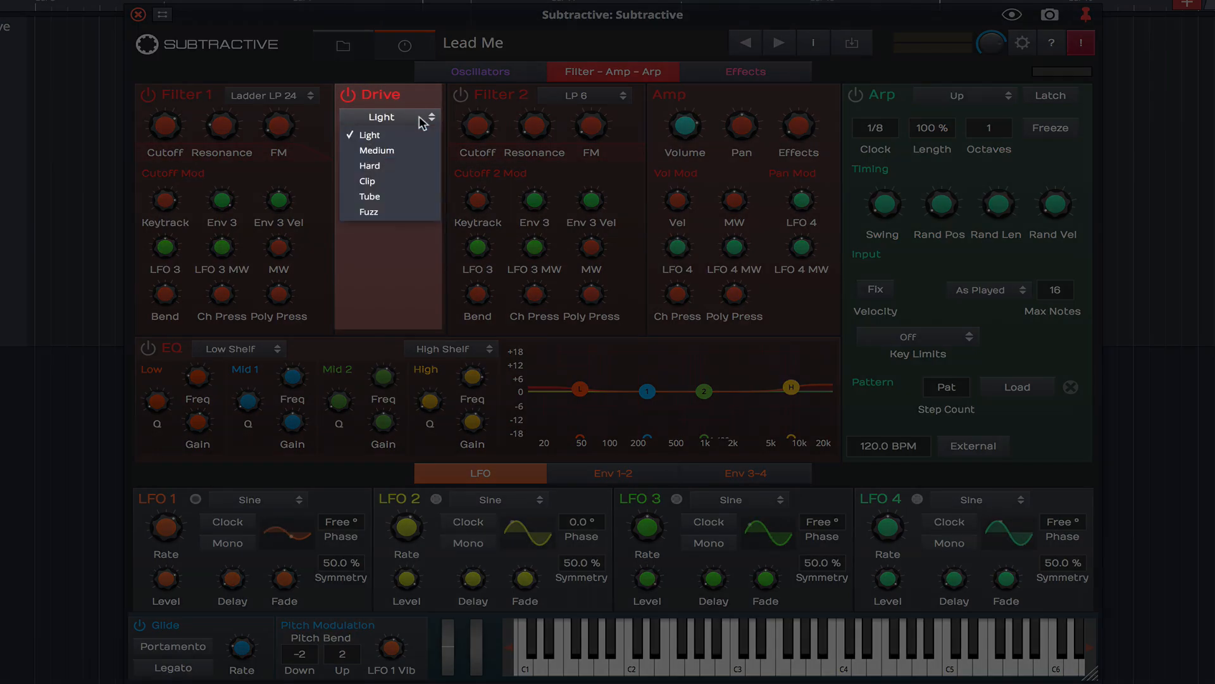
{"action": "left_click", "coordinate": [380, 134]}
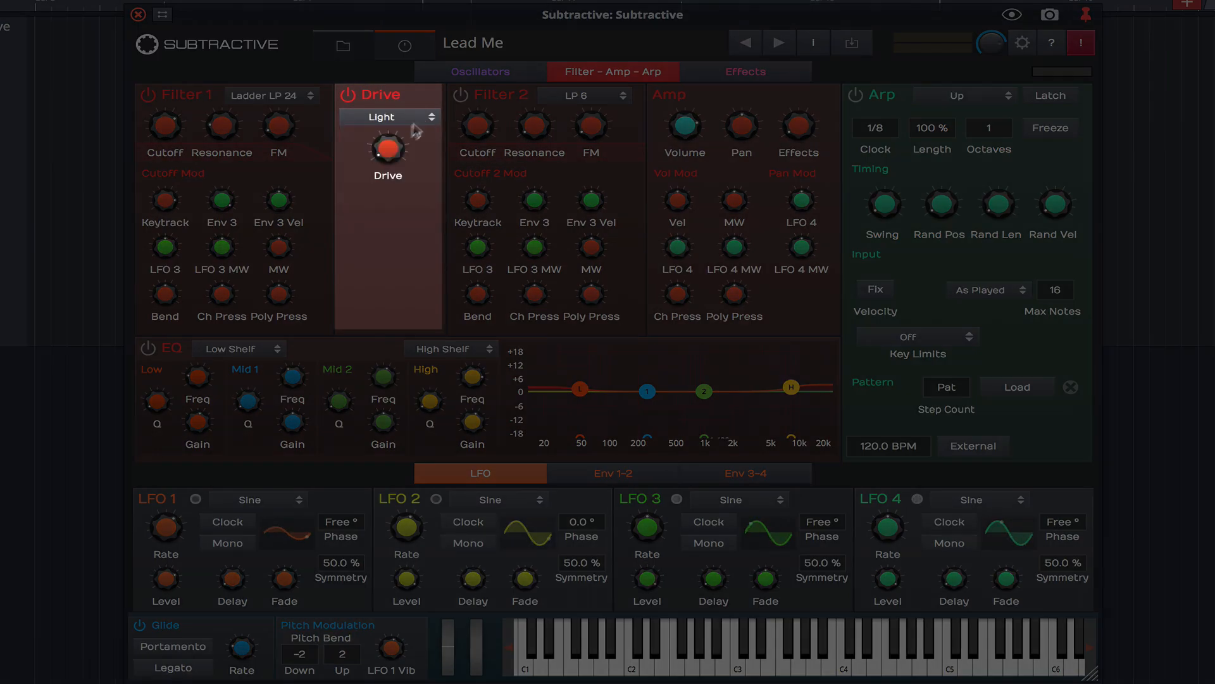
{"action": "left_click_drag", "start_coordinate": [387, 148], "coordinate": [388, 145]}
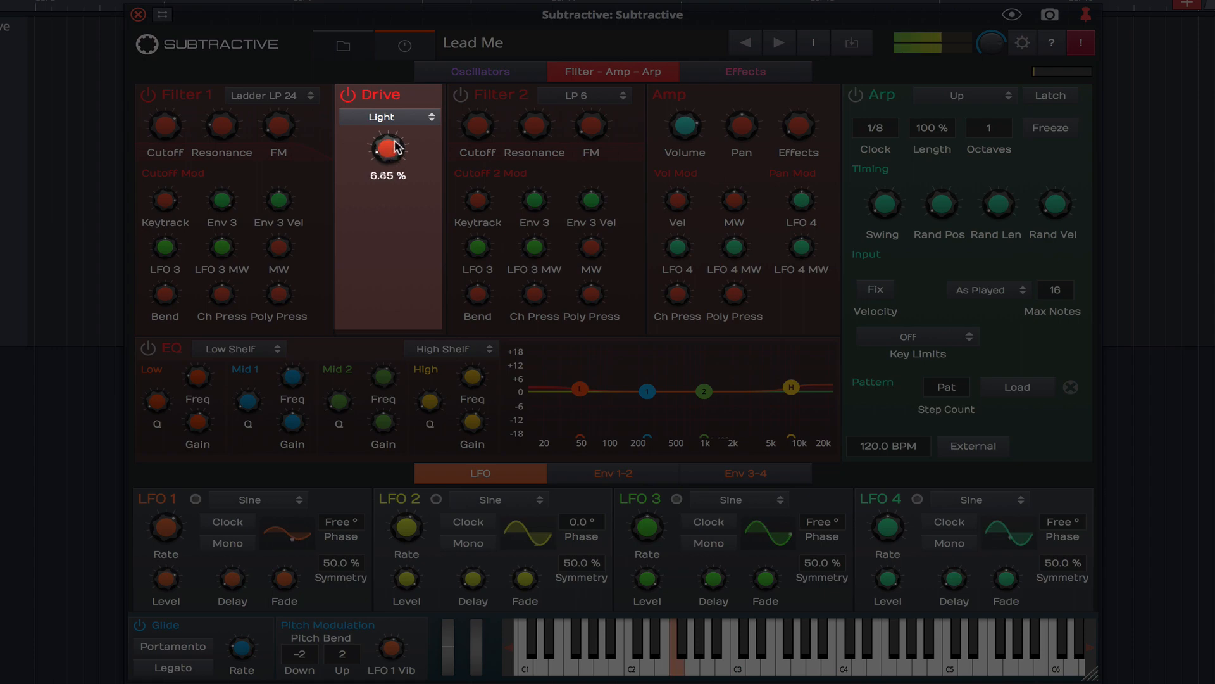
{"action": "left_click_drag", "start_coordinate": [387, 148], "coordinate": [395, 135]}
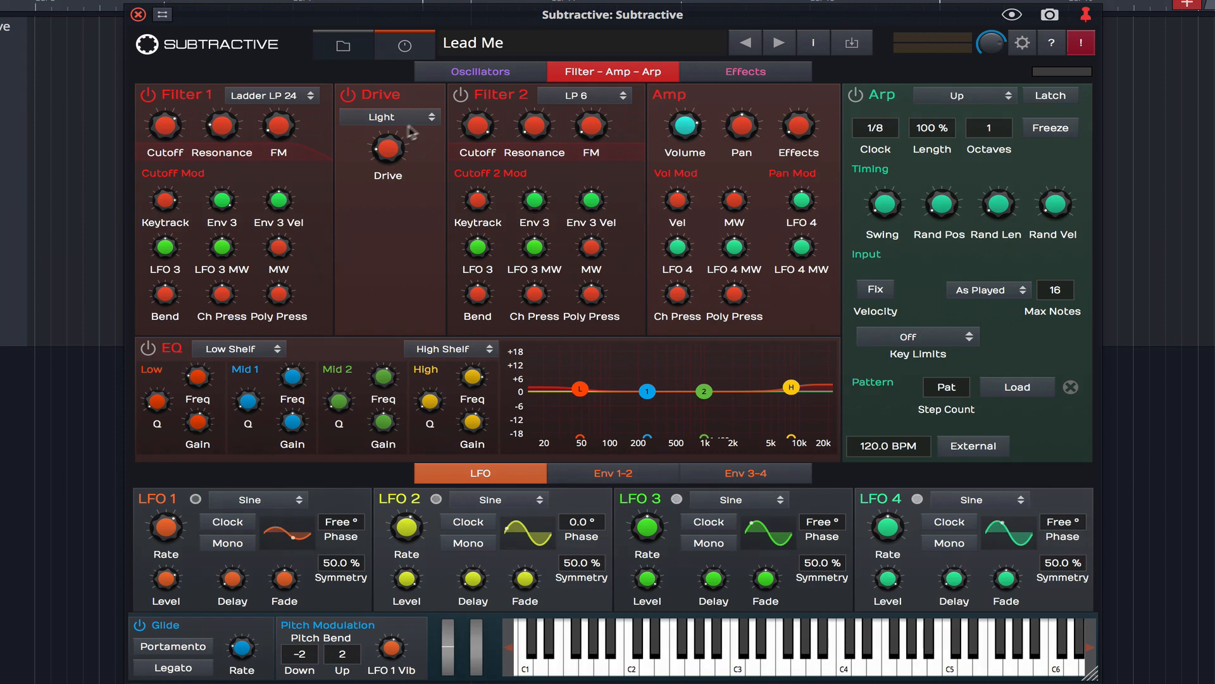
{"action": "left_click", "coordinate": [743, 72]}
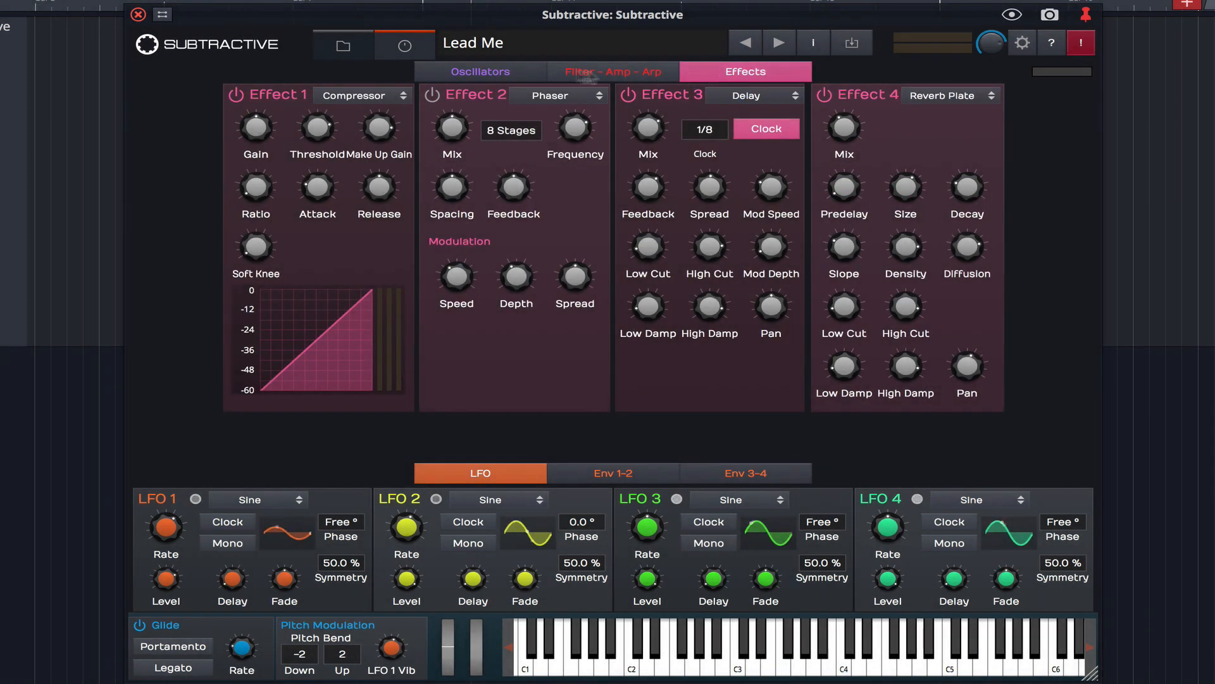
Open Effect 1's type dropdown to browse effect types, leaving Compressor selected.
{"action": "left_click", "coordinate": [363, 95]}
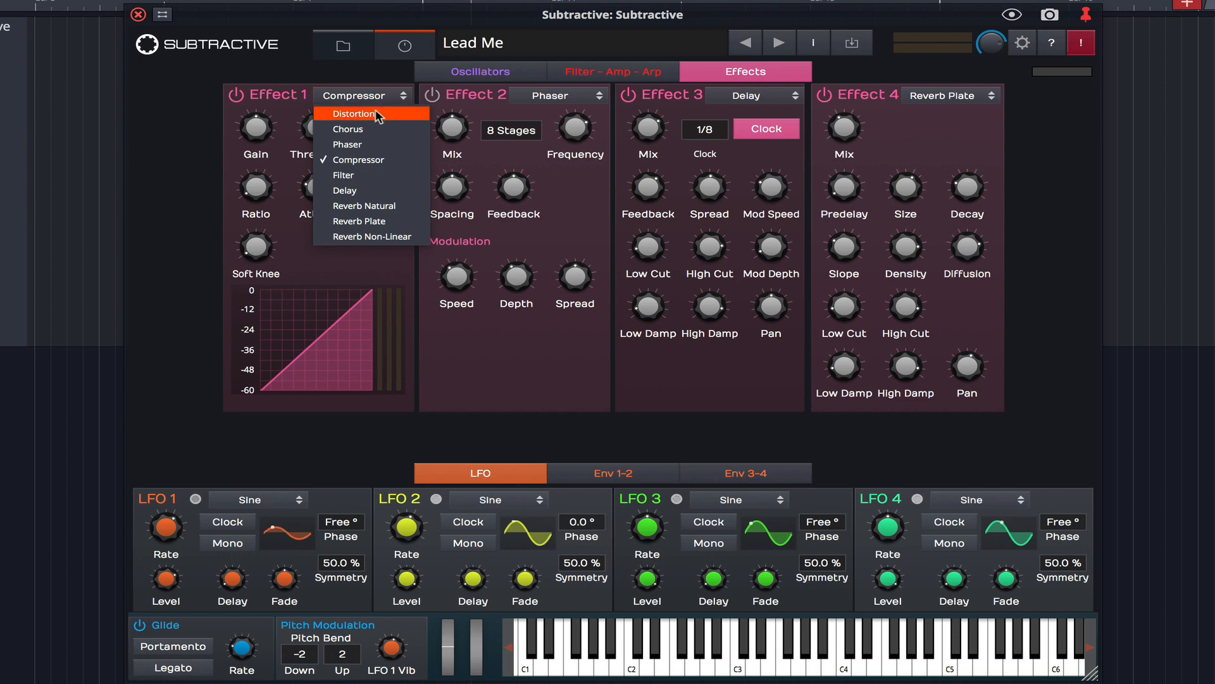
{"action": "mouse_move", "coordinate": [372, 159]}
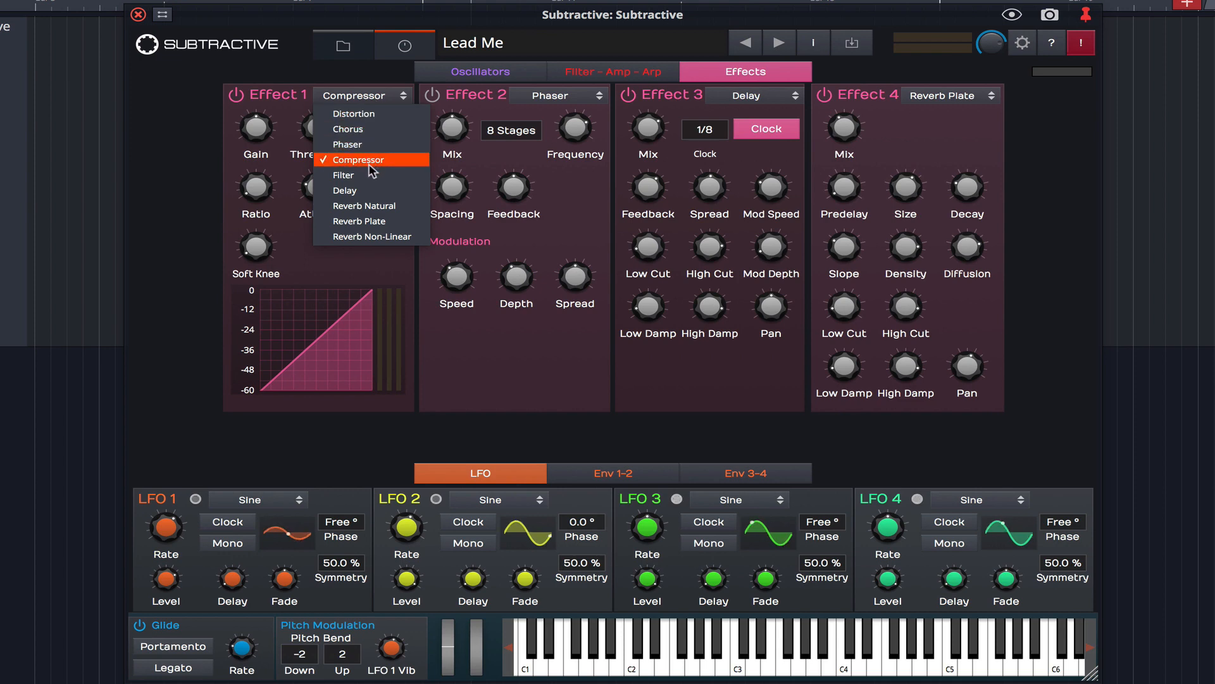
{"action": "mouse_move", "coordinate": [364, 193]}
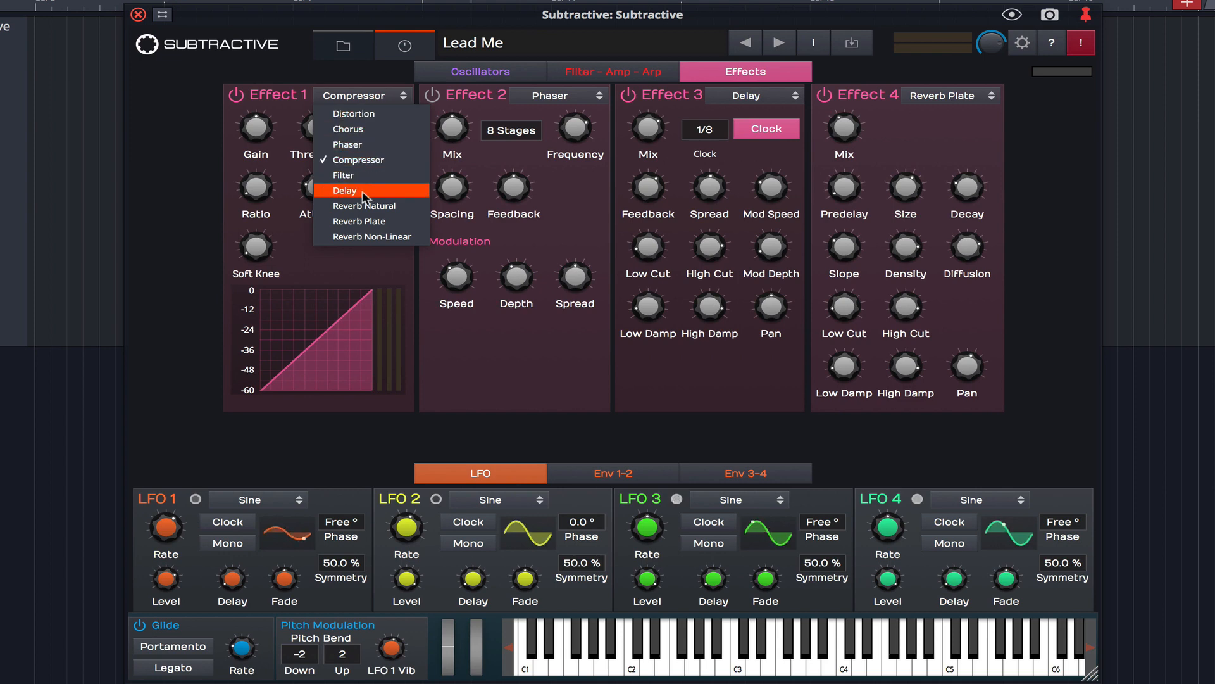
{"action": "mouse_move", "coordinate": [371, 236]}
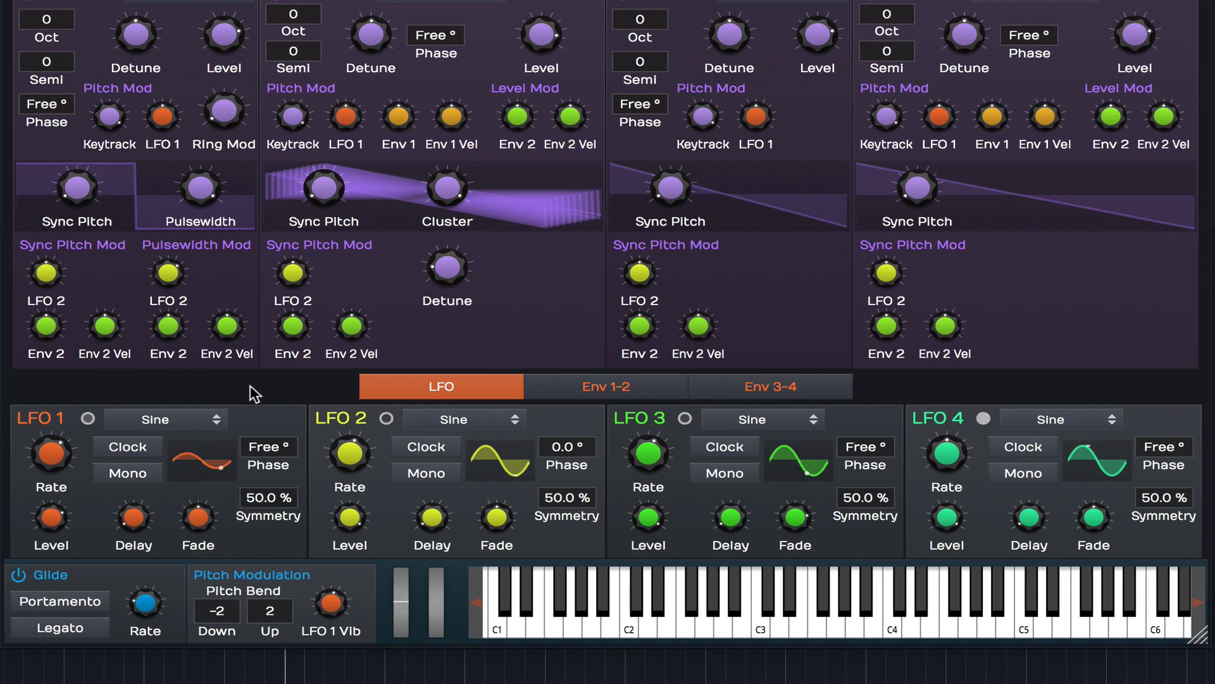
{"action": "left_click", "coordinate": [604, 386]}
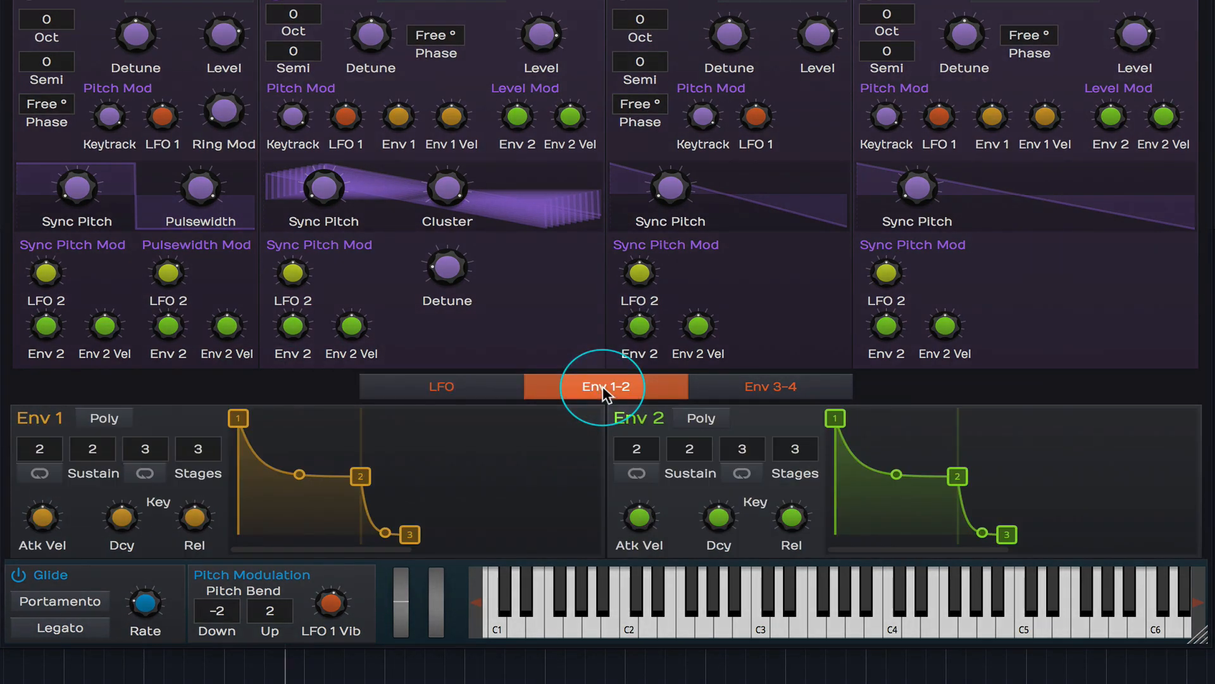
{"action": "mouse_move", "coordinate": [603, 387]}
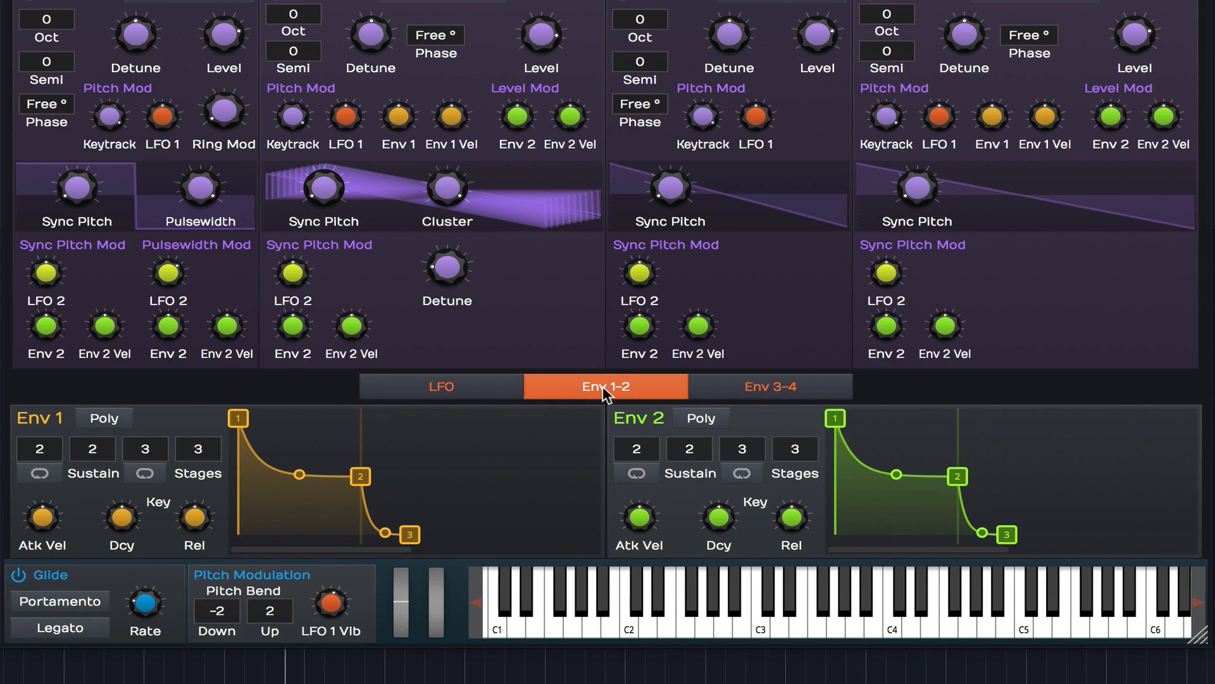
{"action": "left_click", "coordinate": [768, 387]}
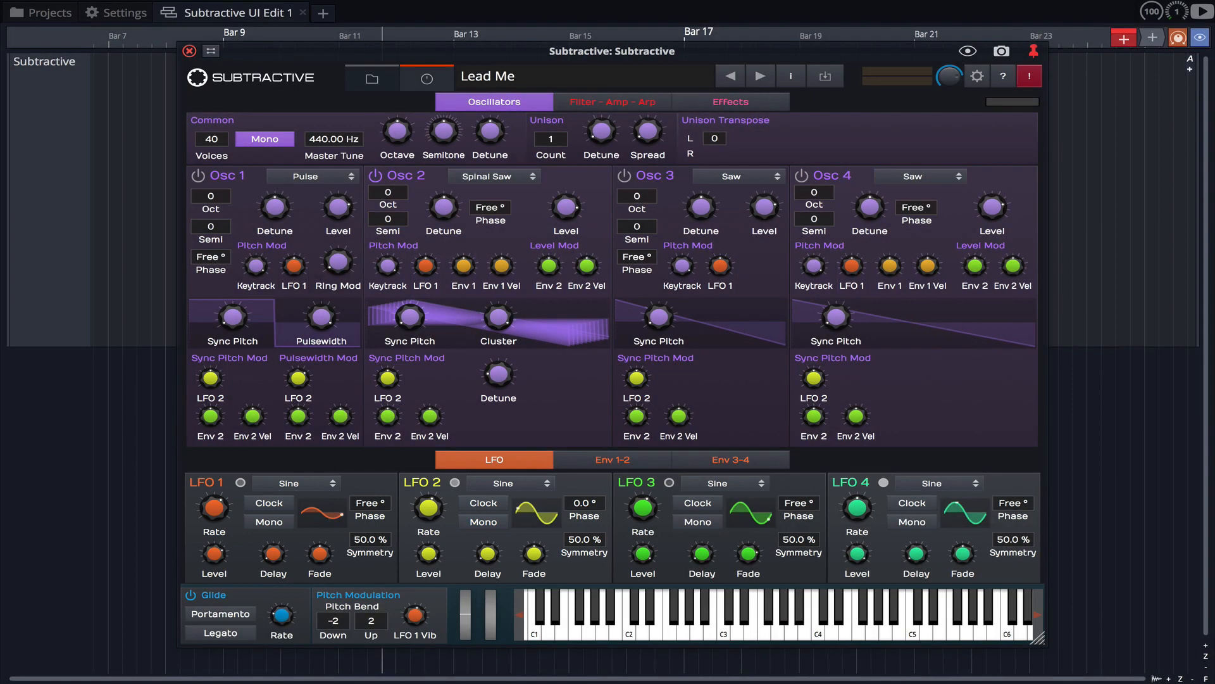
Flip between the Oscillators and Filter - Amp - Arp pages, then turn Filter 1's LFO 3 cutoff modulation.
{"action": "left_click", "coordinate": [611, 101]}
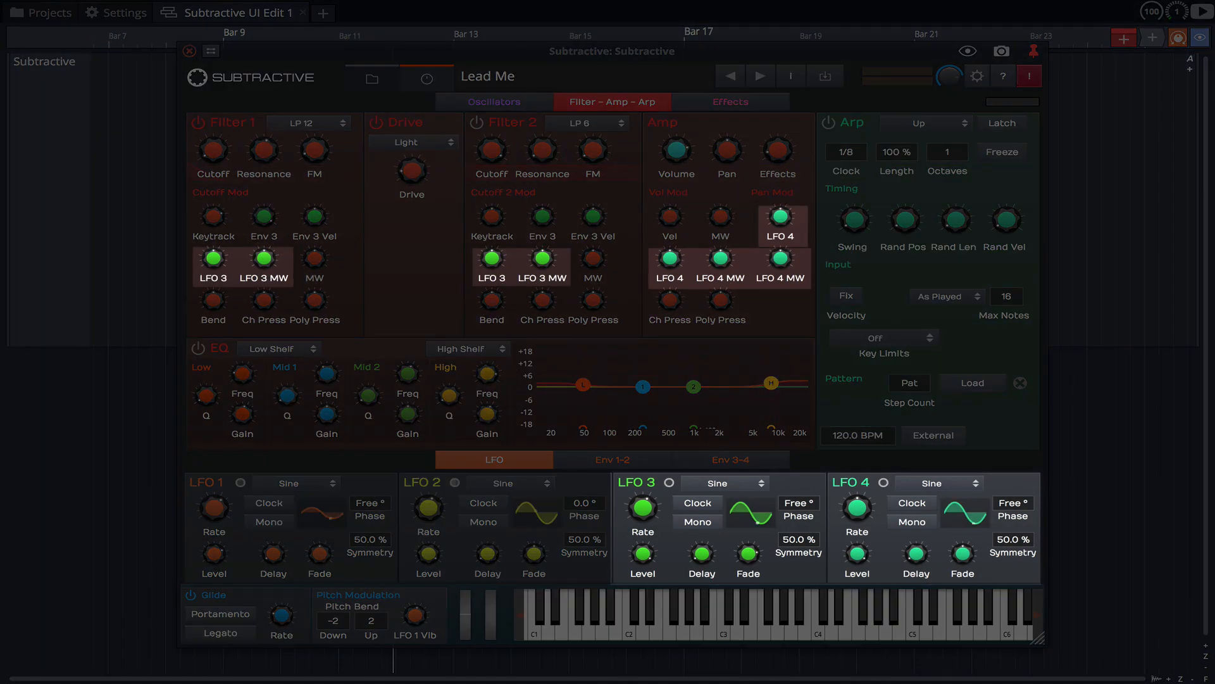
{"action": "left_click", "coordinate": [492, 101]}
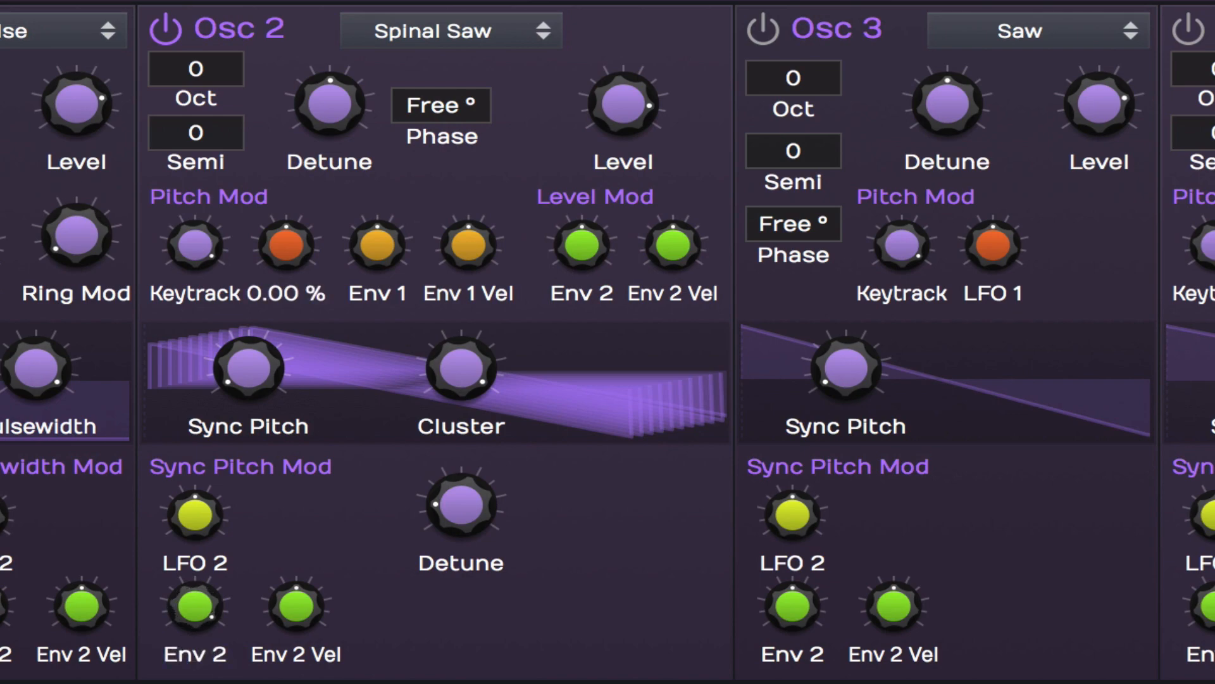
{"action": "left_click", "coordinate": [611, 102]}
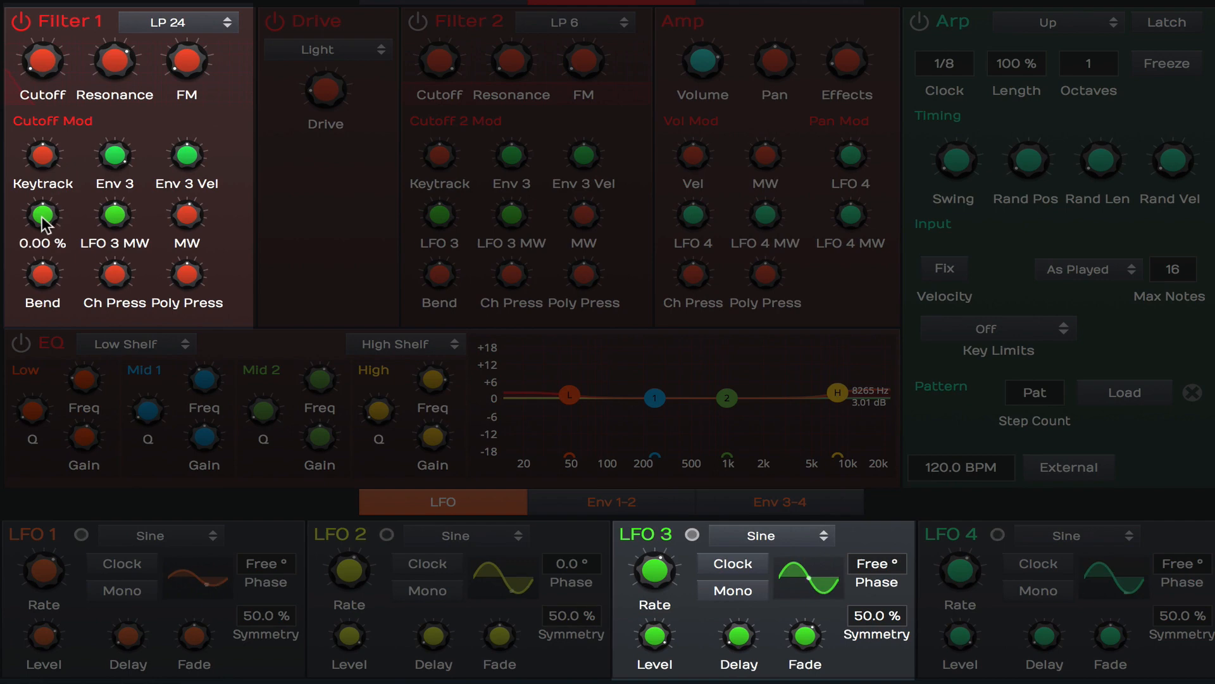
{"action": "left_click_drag", "start_coordinate": [42, 215], "coordinate": [42, 179]}
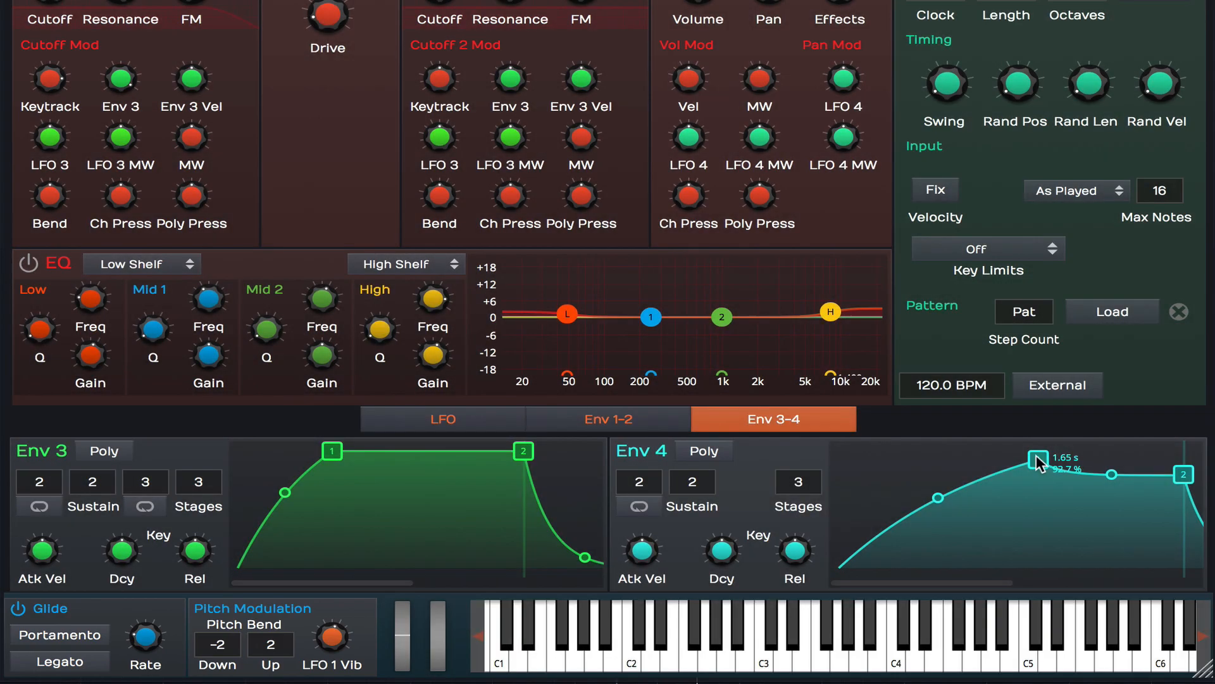
Scroll up and down to view the Env 3 and Env 4 curves.
{"action": "scroll", "scroll_direction": "up", "scroll_amount": 3}
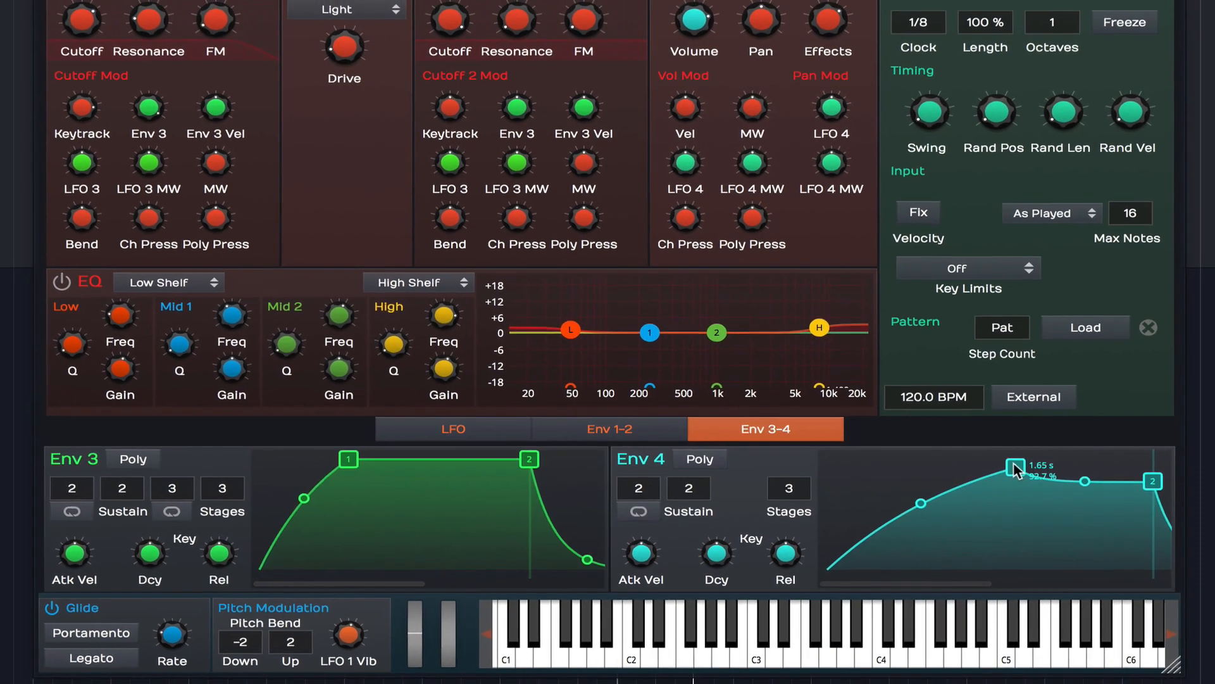
{"action": "scroll", "scroll_direction": "down", "scroll_amount": 3}
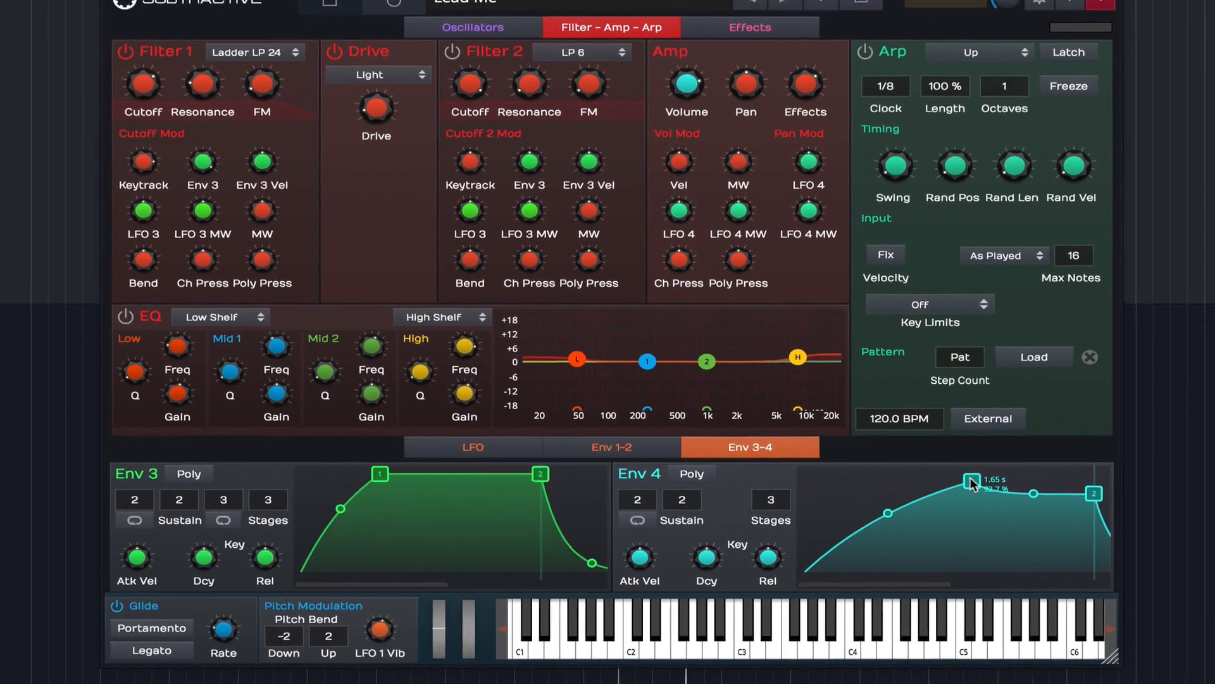